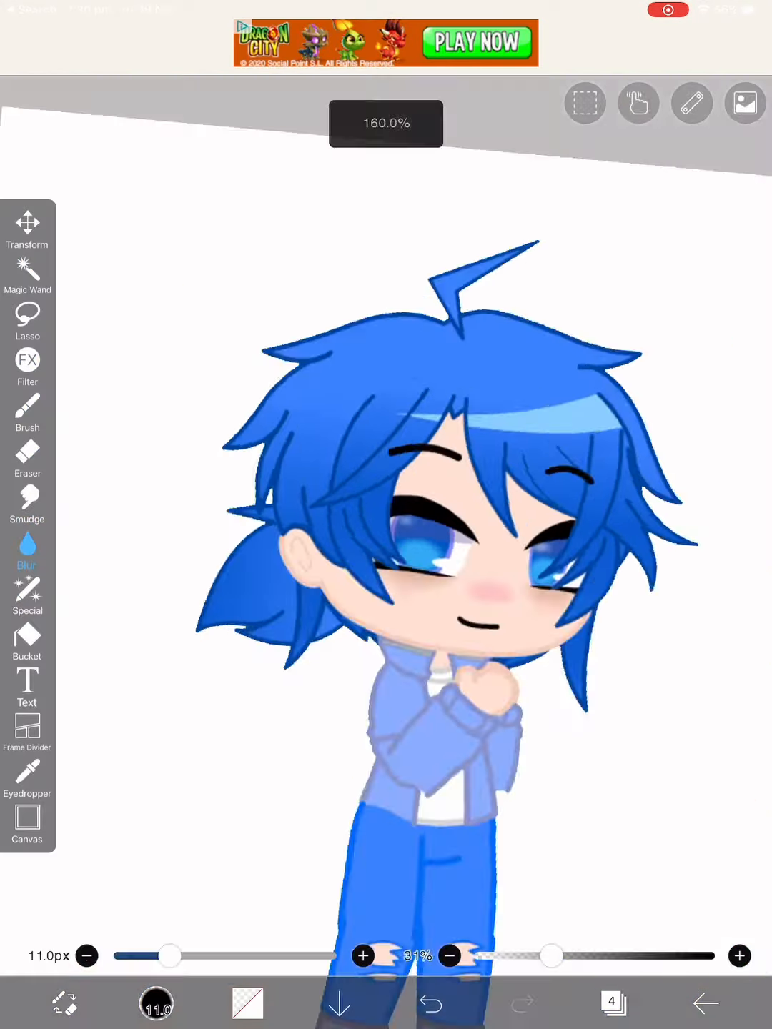
Paint a solid blue patch over the character's jacket, chest and hands.
{"action": "left_click", "coordinate": [27, 279]}
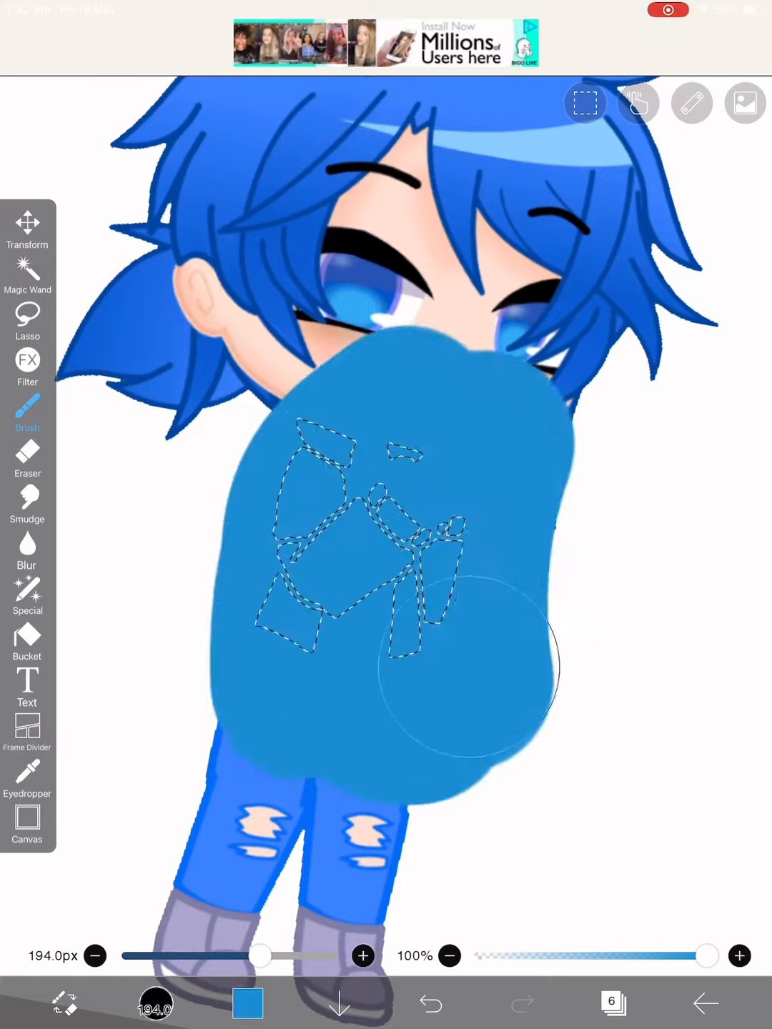
Clean the blue fill so only the jacket is coloured and place a reference character beside the chibi.
{"action": "left_click", "coordinate": [745, 102]}
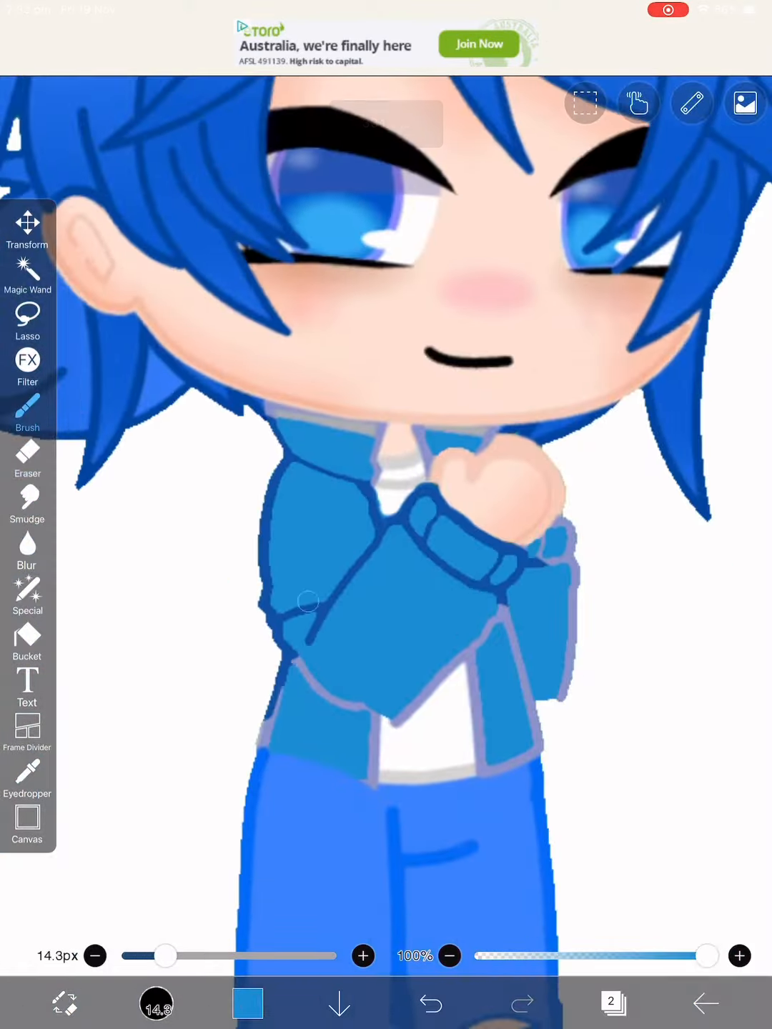
{"action": "left_click_drag", "start_coordinate": [307, 601], "coordinate": [544, 697]}
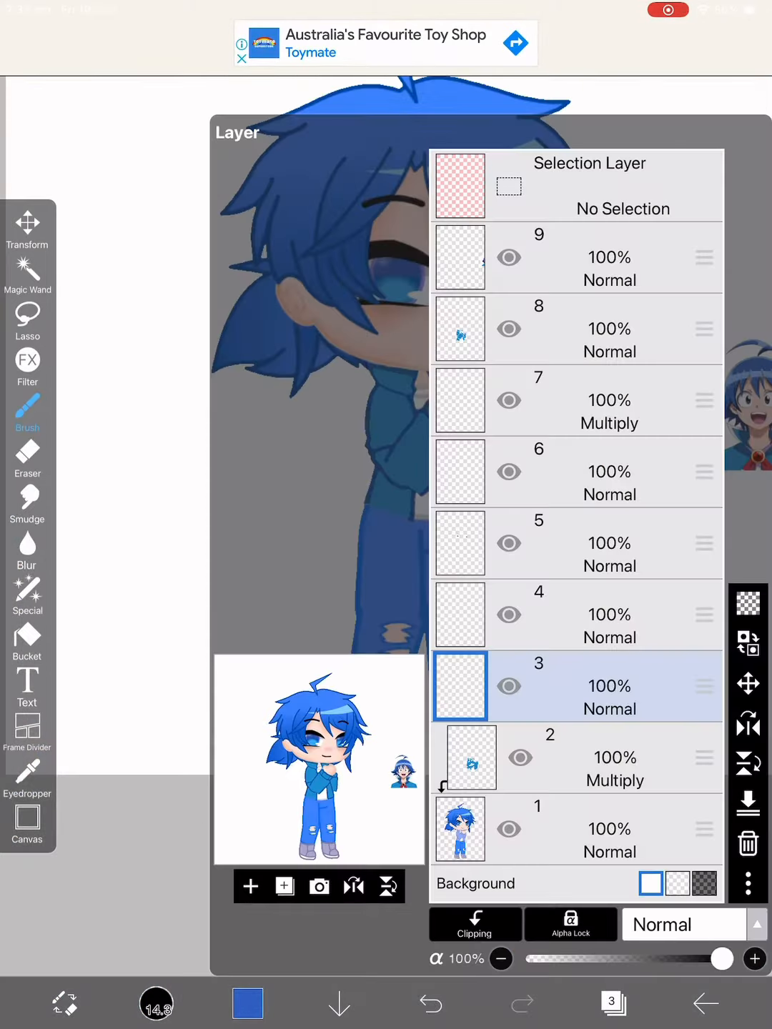
Shade the left side of the hair dark blue on layer 3 and soften it with Blur.
{"action": "left_click", "coordinate": [28, 275]}
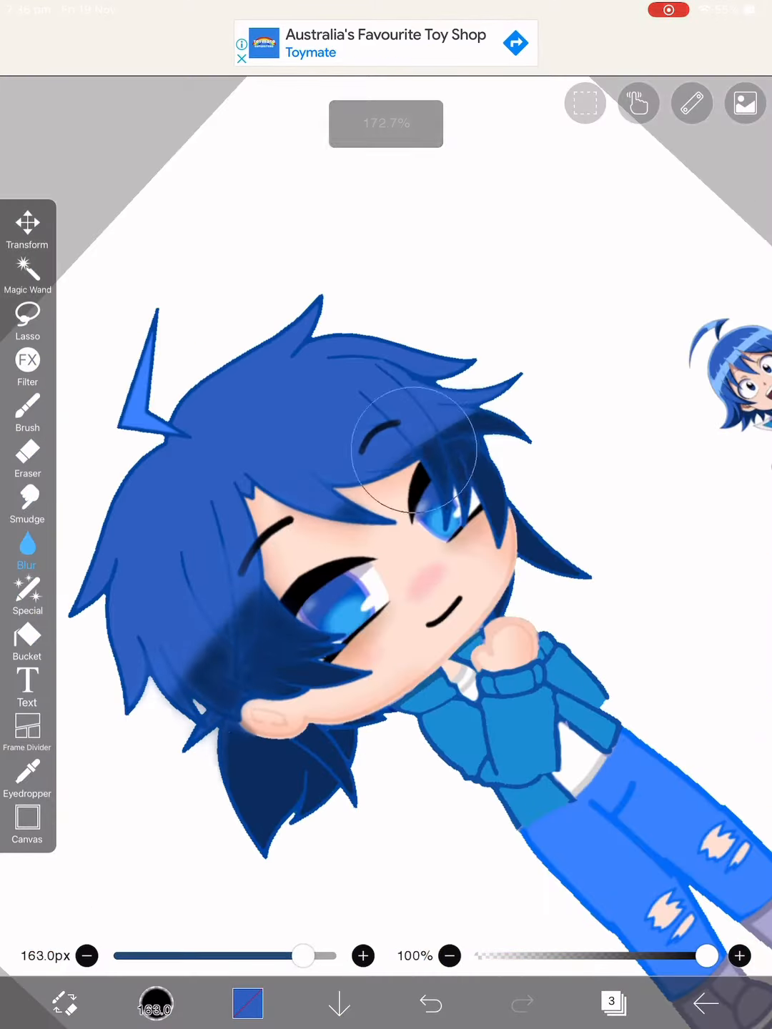
{"action": "left_click", "coordinate": [612, 1003]}
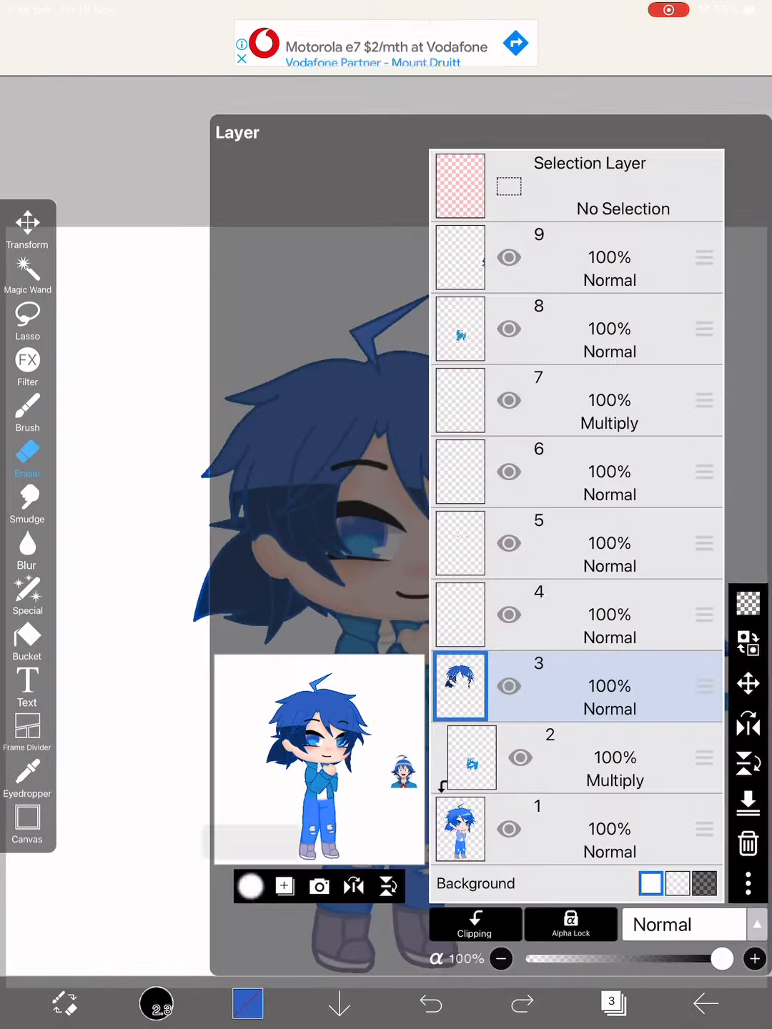